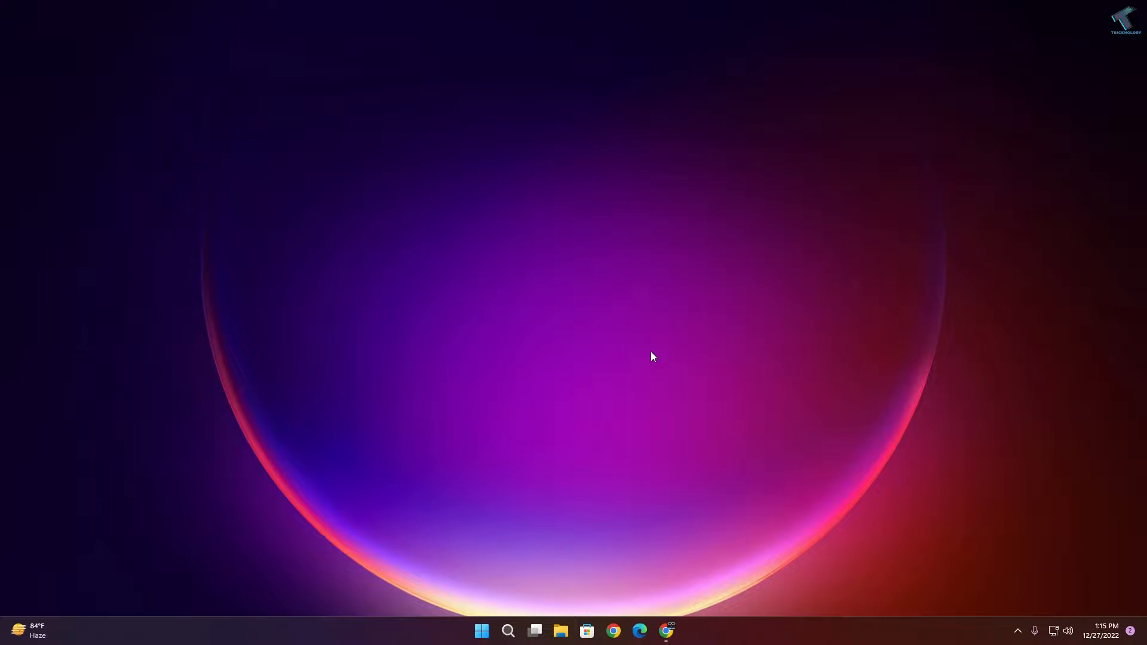
mouse_move(659, 356)
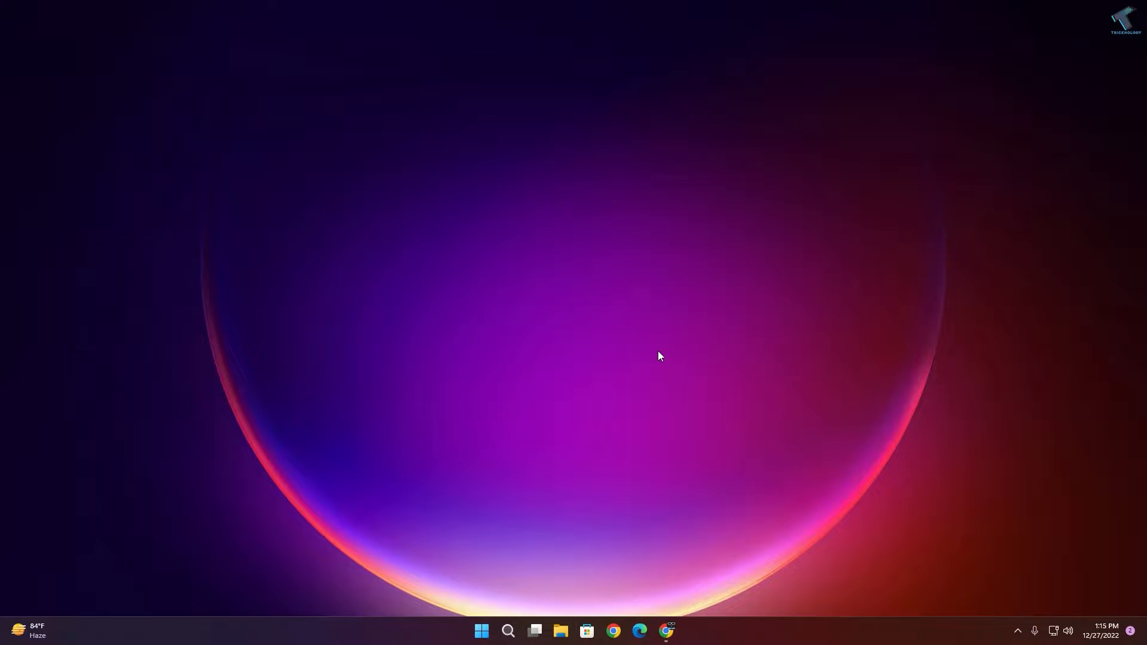
mouse_move(499, 609)
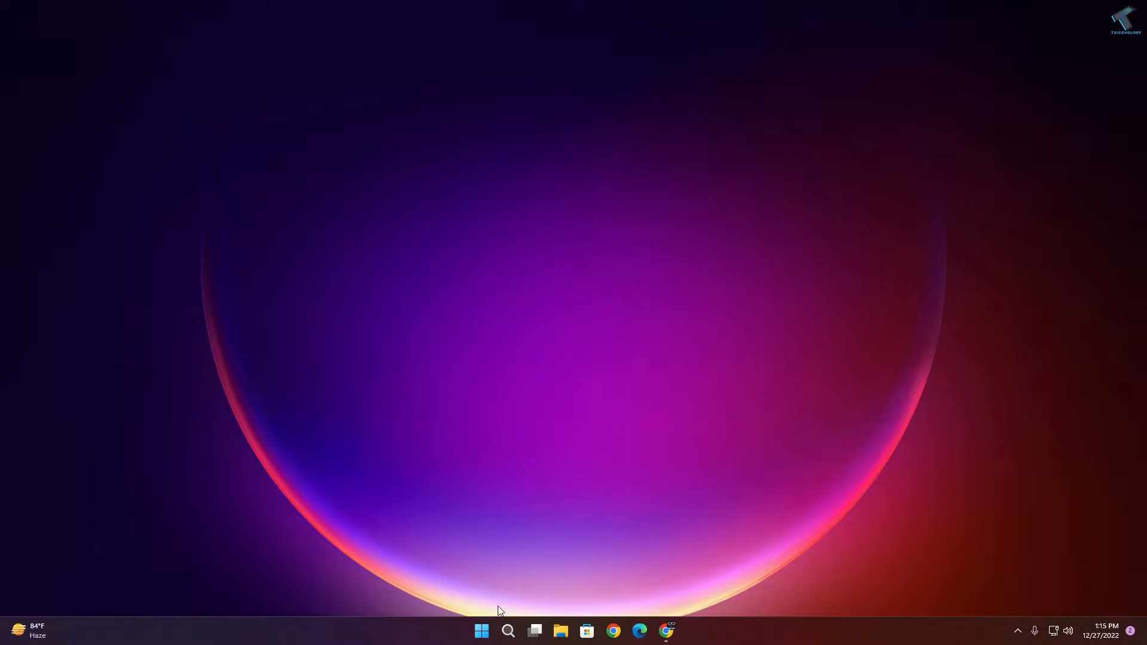
Open Settings' Other troubleshooters page and scroll down to Recording Audio
right_click(481, 631)
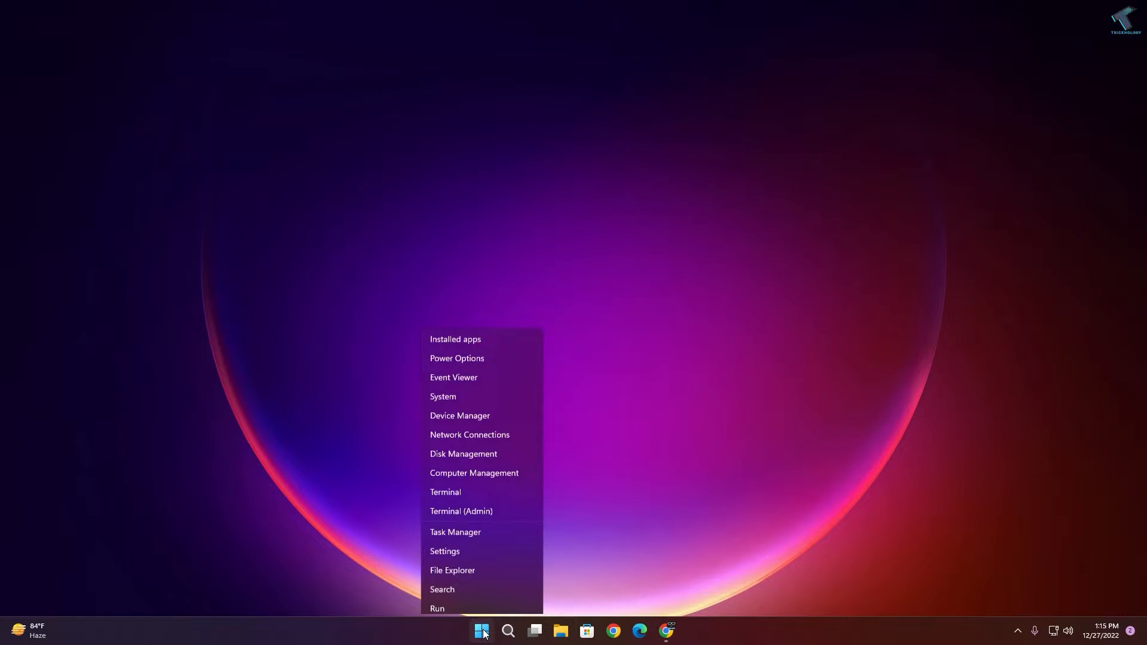
click(444, 553)
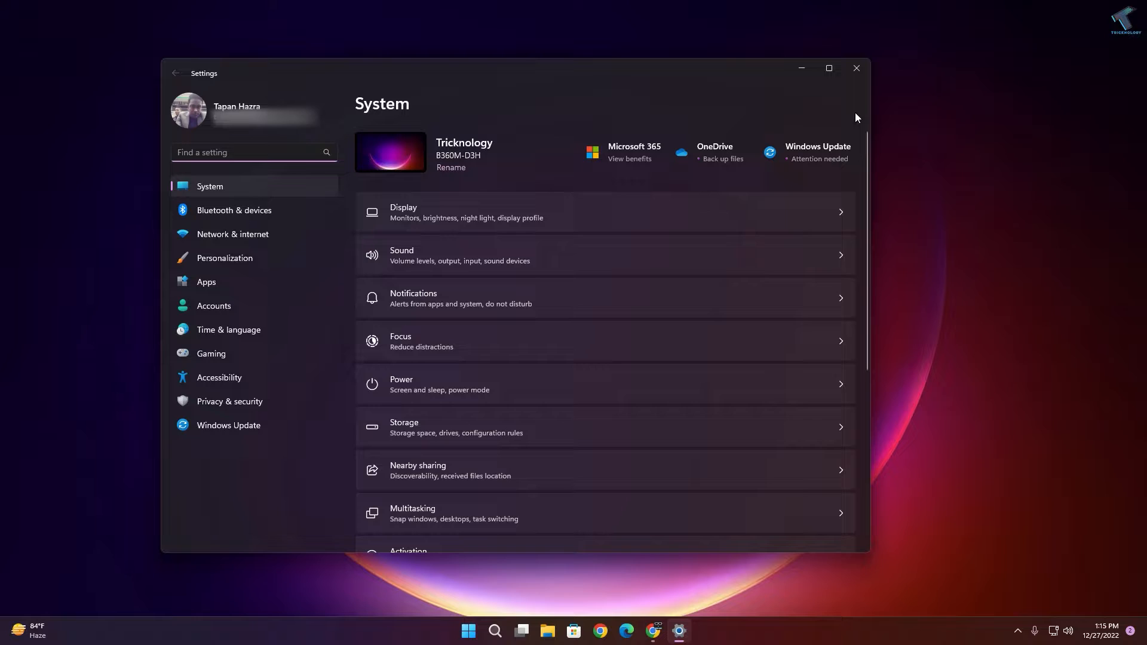
mouse_move(200, 190)
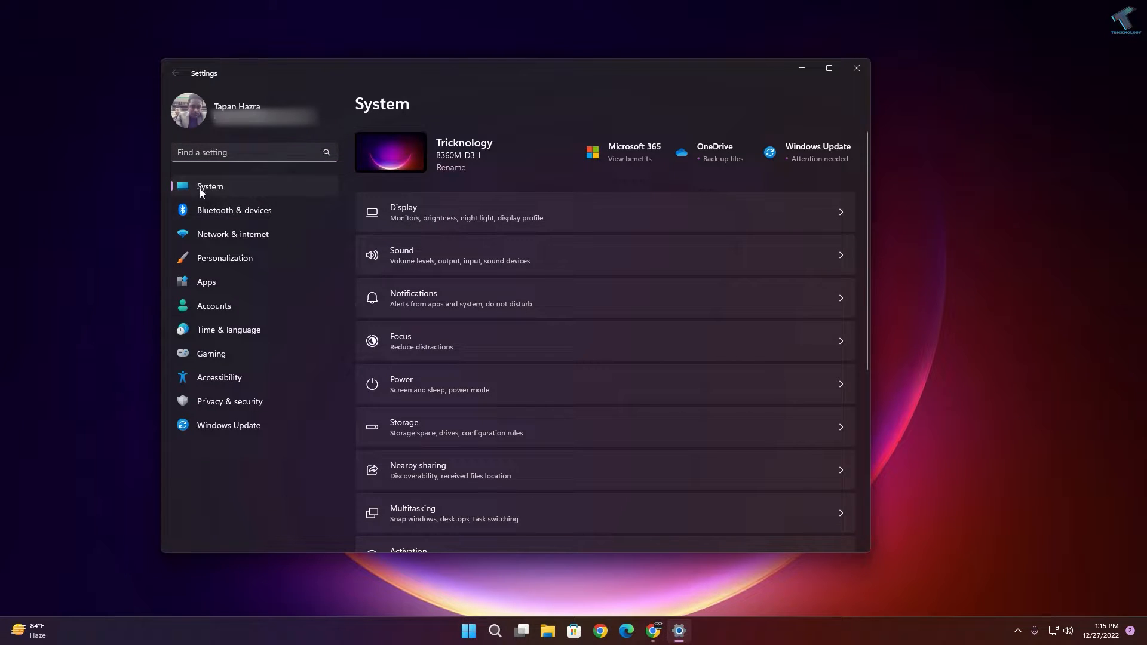
scroll(down, 3)
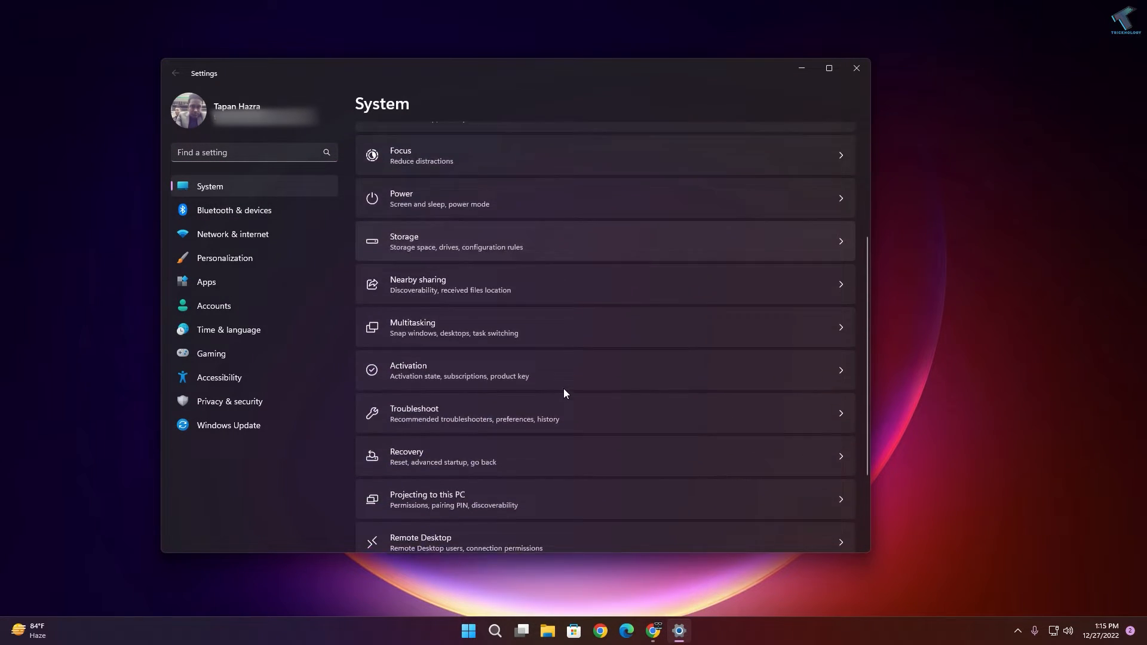
click(473, 412)
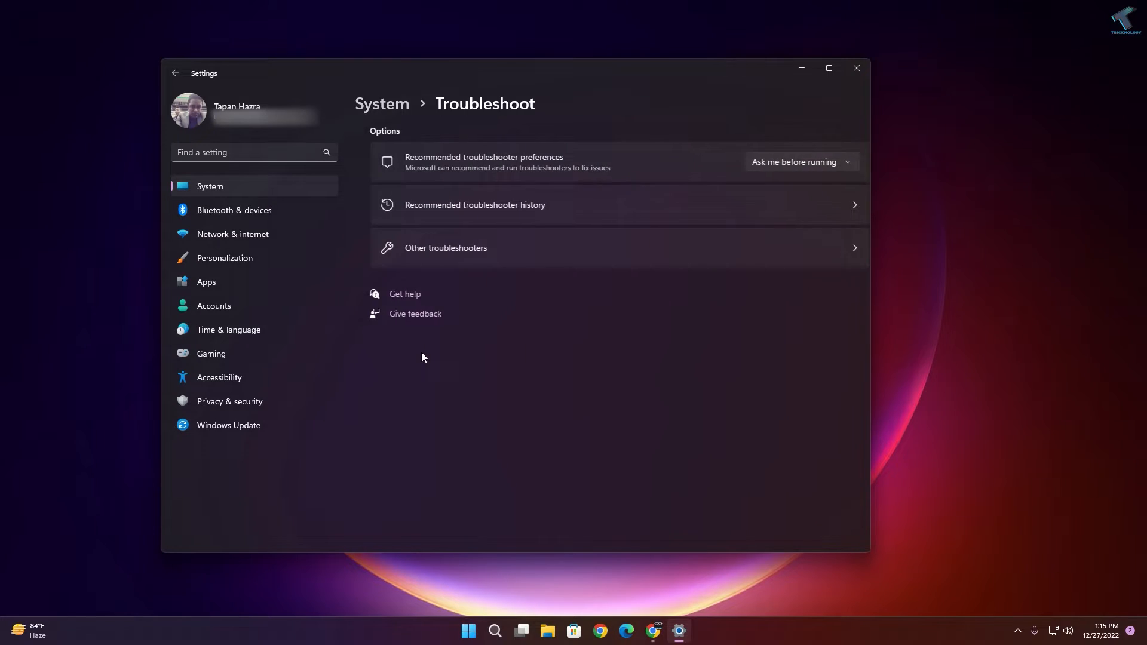
click(445, 247)
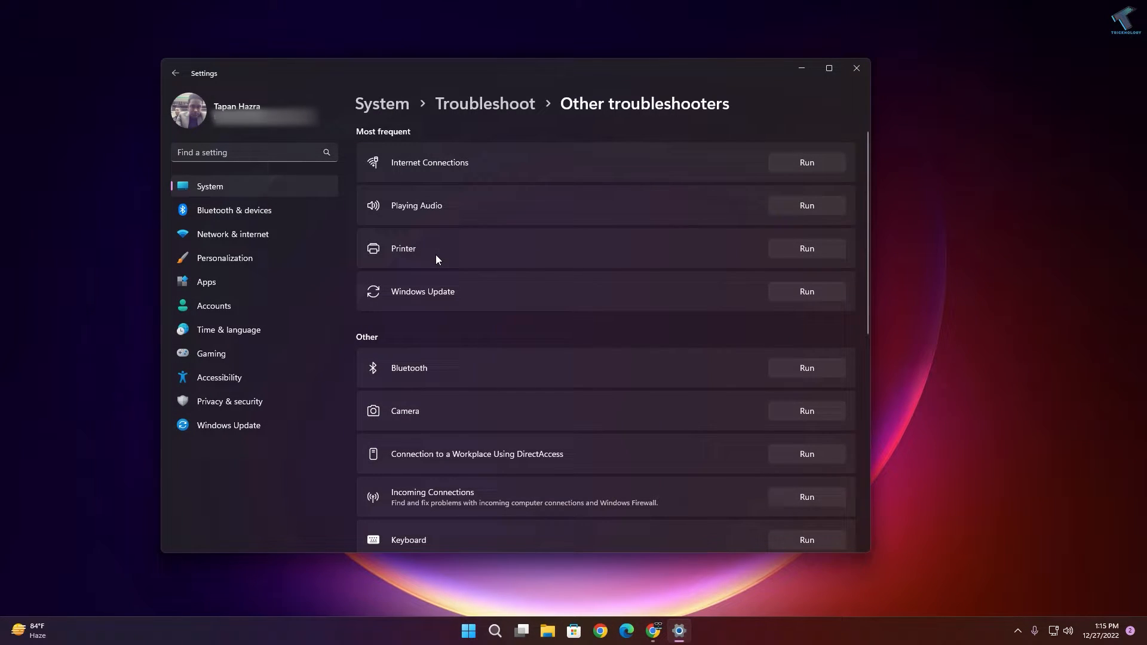
scroll(down, 3)
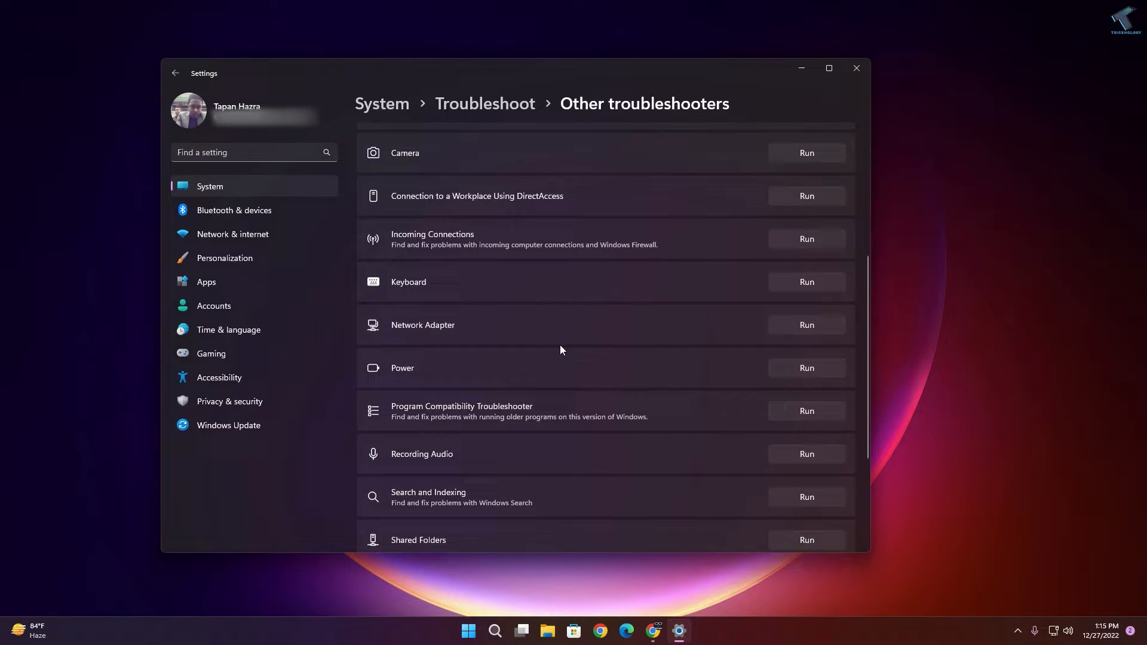
scroll(down, 3)
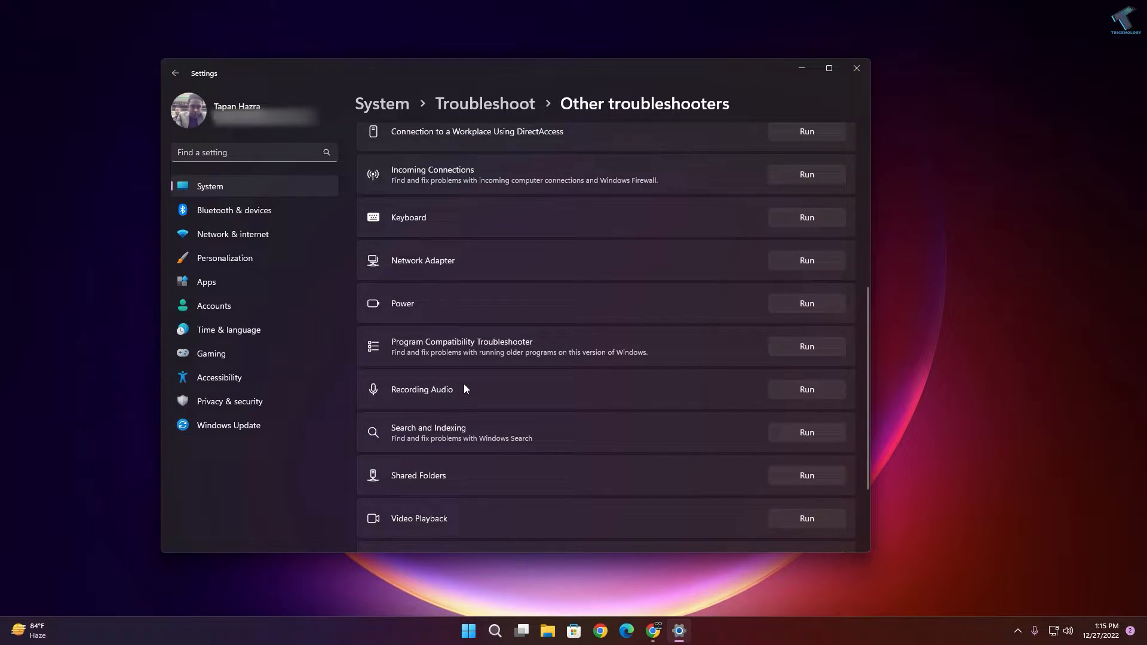
mouse_move(805, 389)
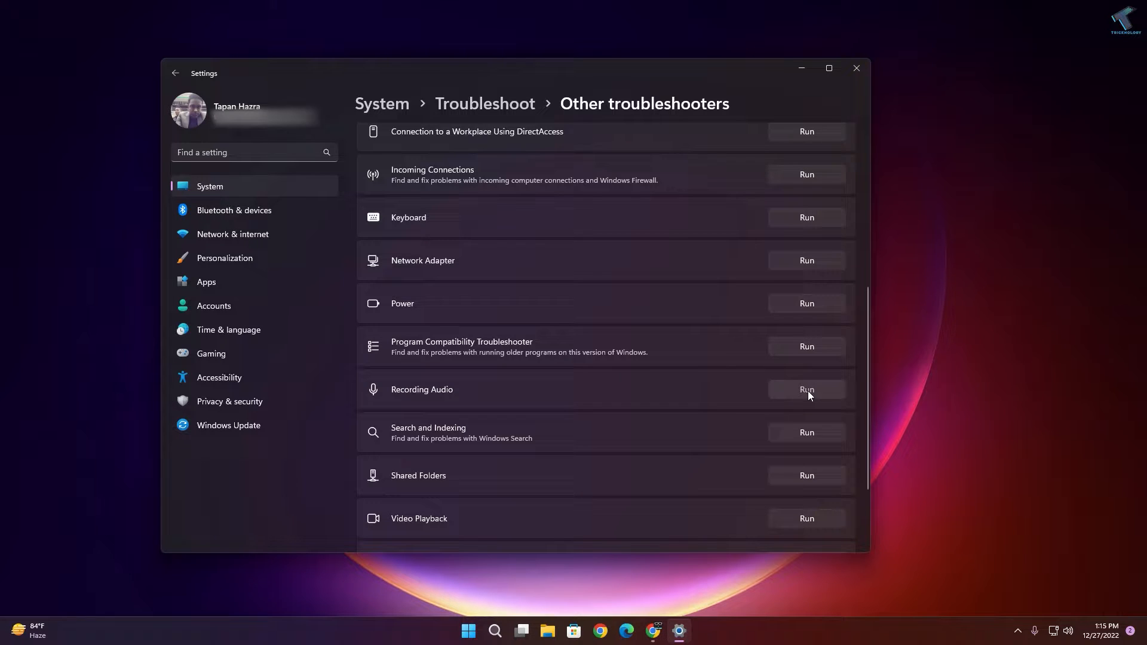
Run Recording Audio on the USB Condenser Microphone and apply the set-as-default fix
click(805, 389)
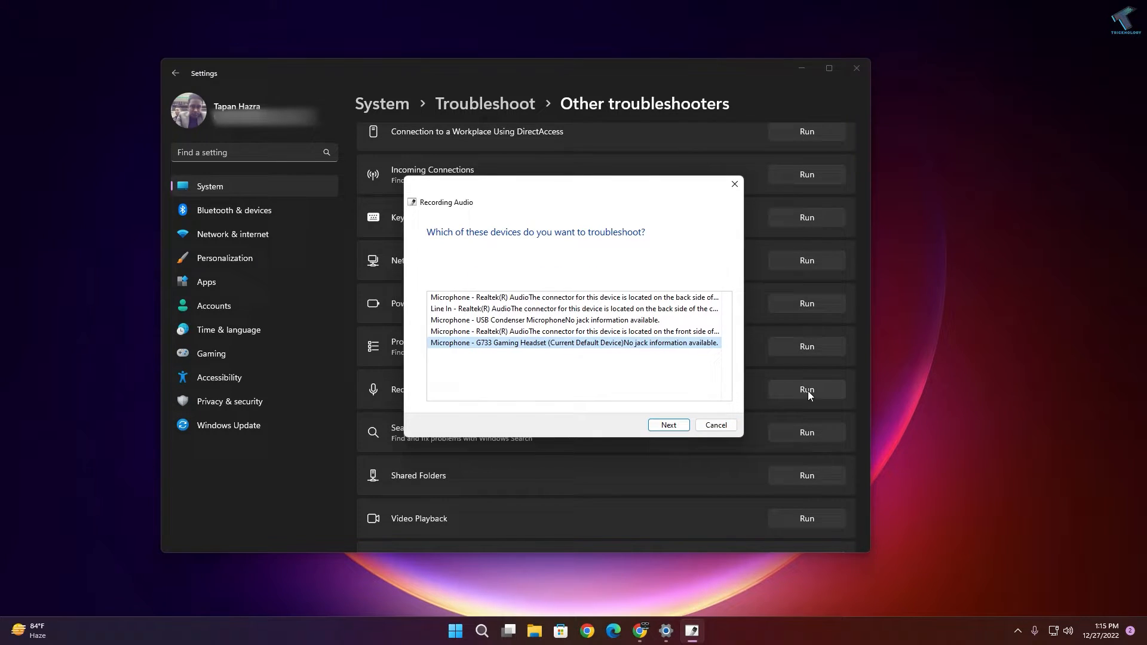
mouse_move(516, 353)
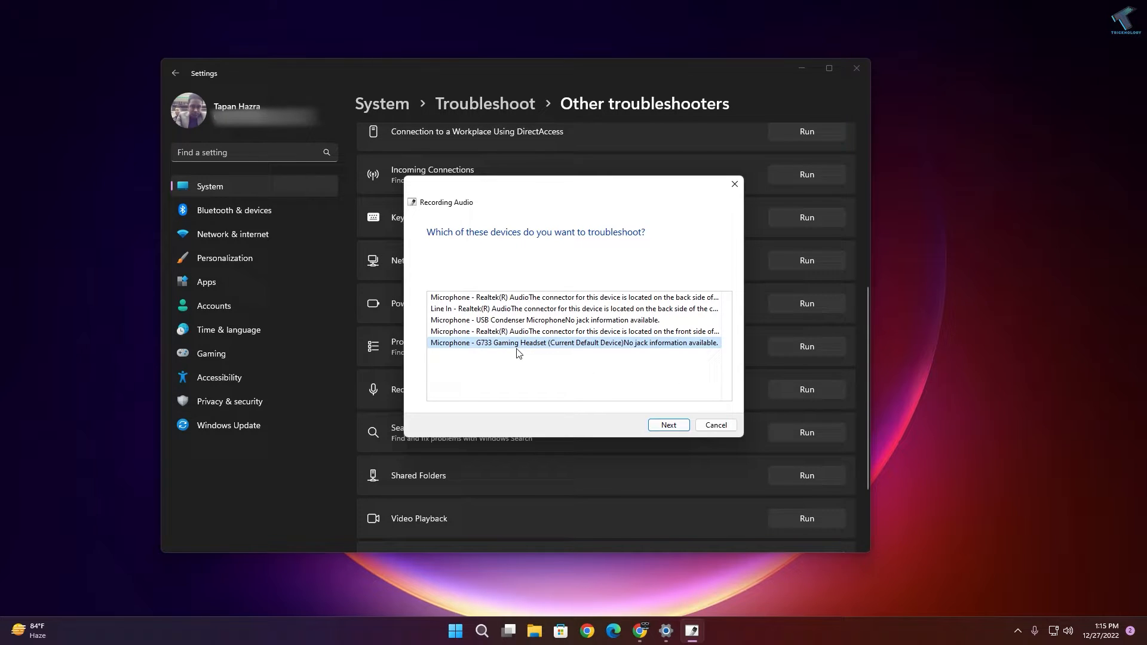
click(544, 319)
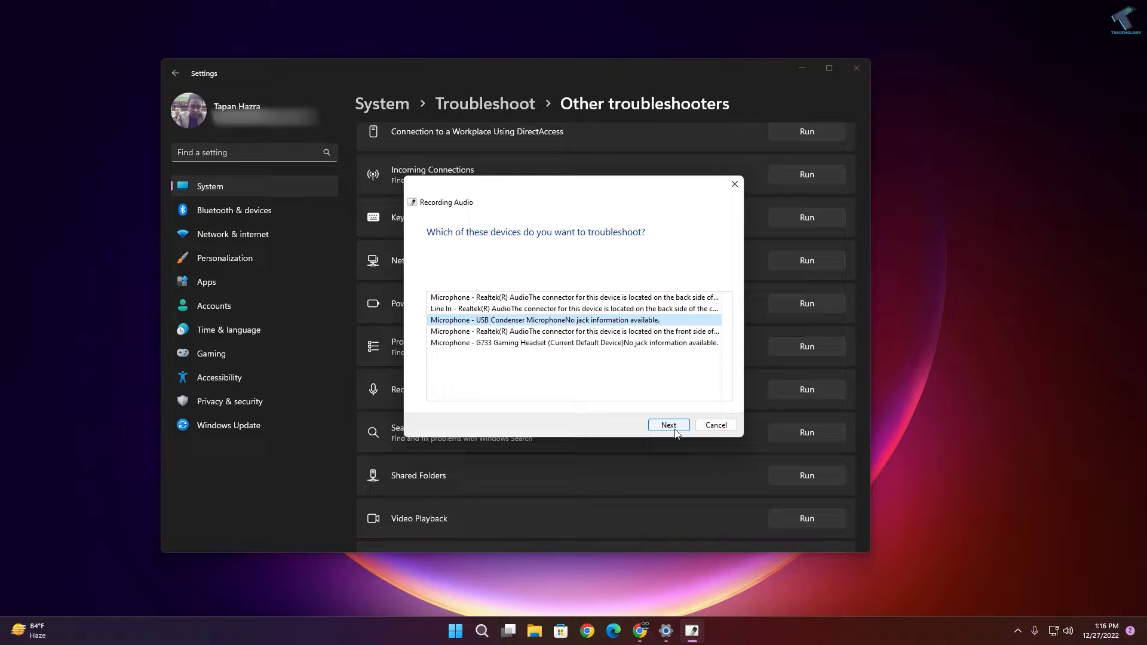
click(667, 425)
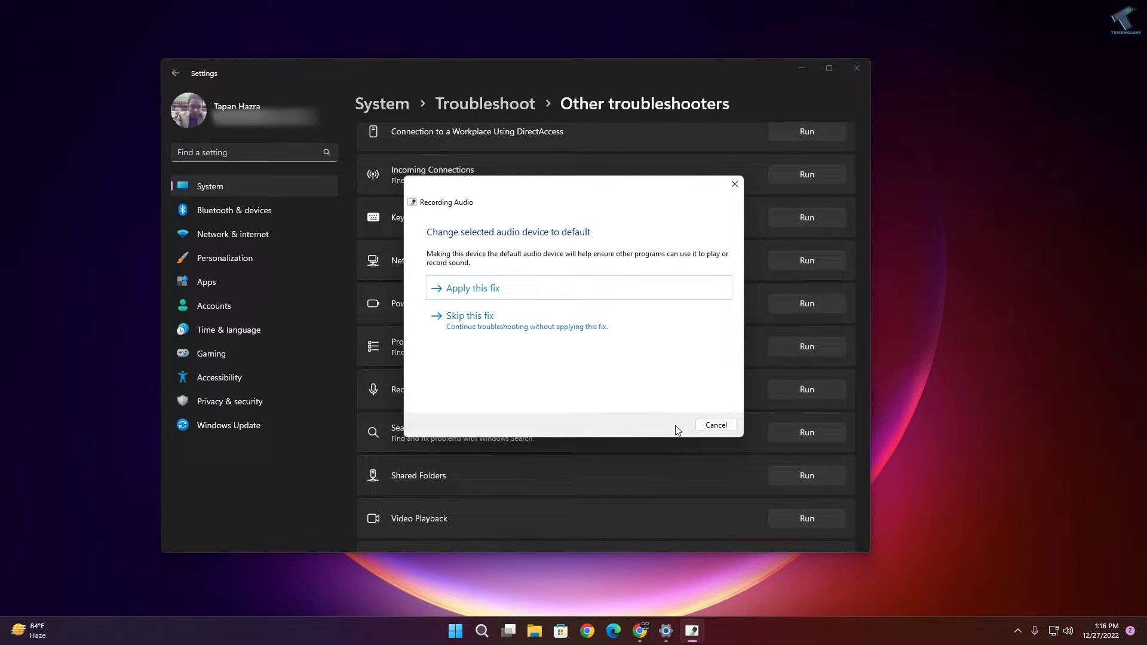
click(469, 288)
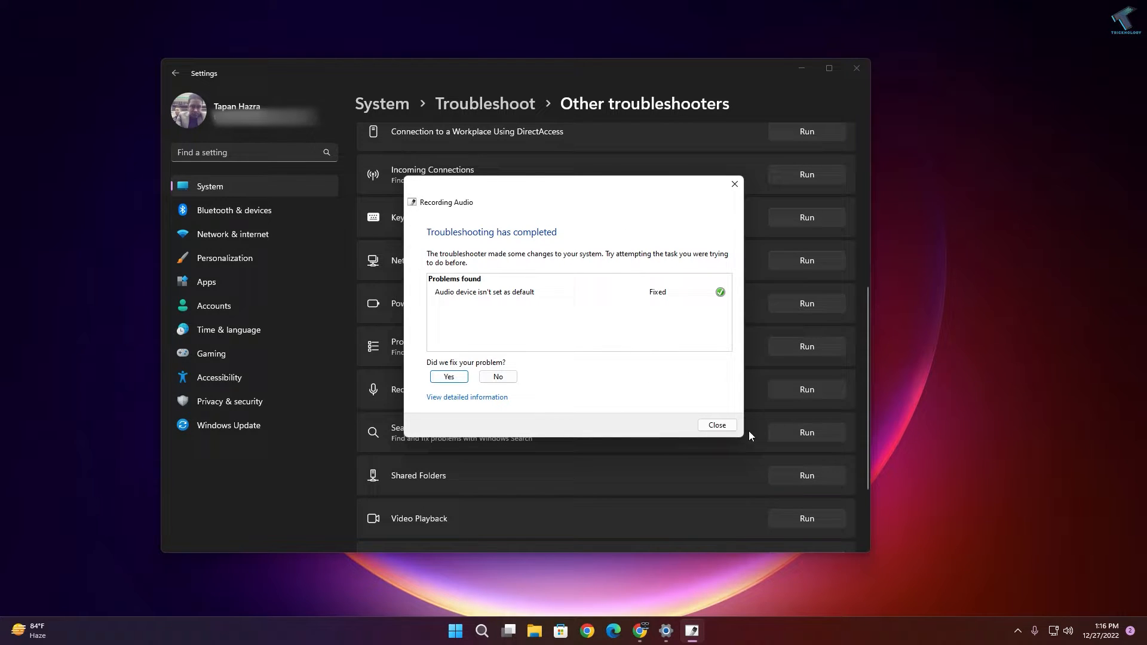
click(715, 424)
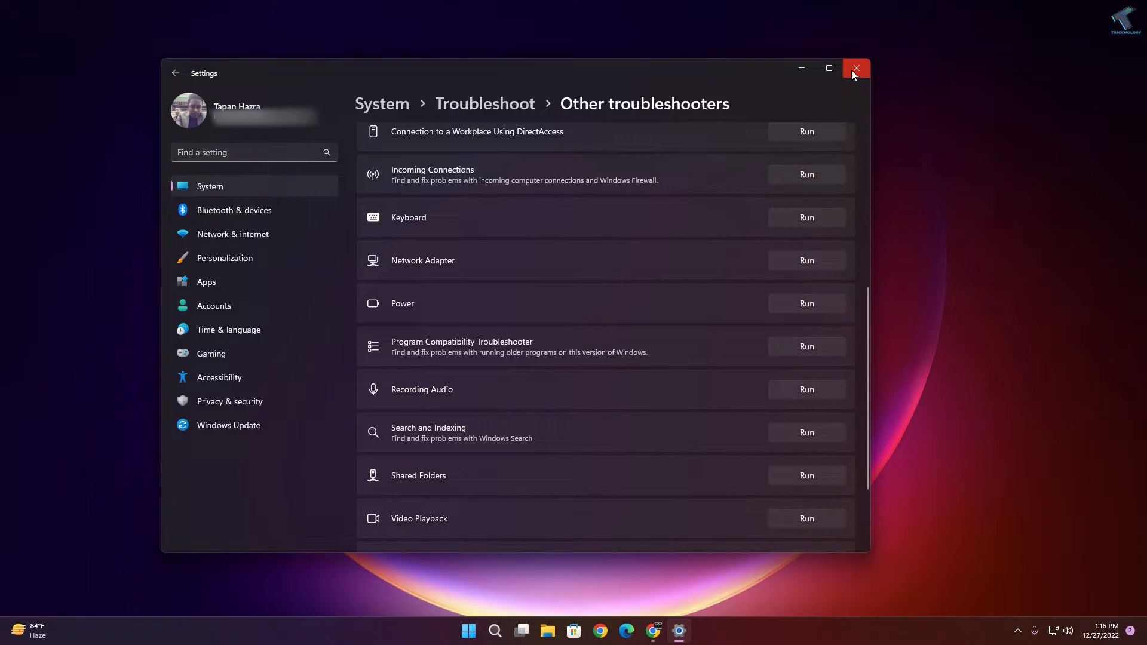
Reopen Settings to the Sound input with USB Condenser Microphone at volume 100, then close it
click(854, 68)
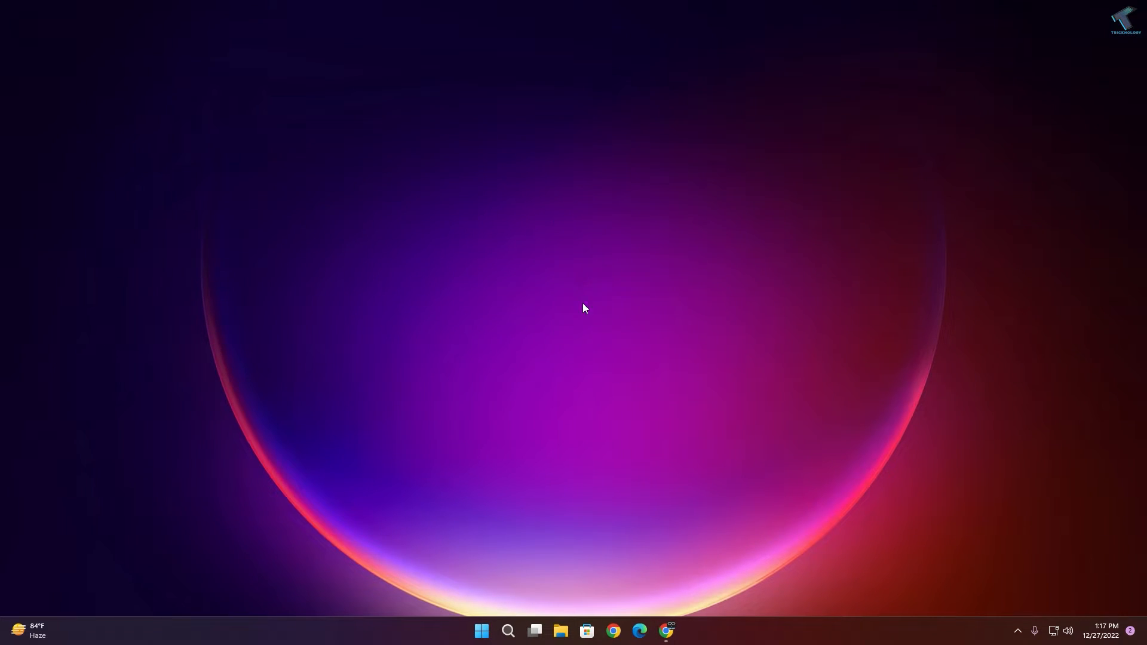
mouse_move(594, 395)
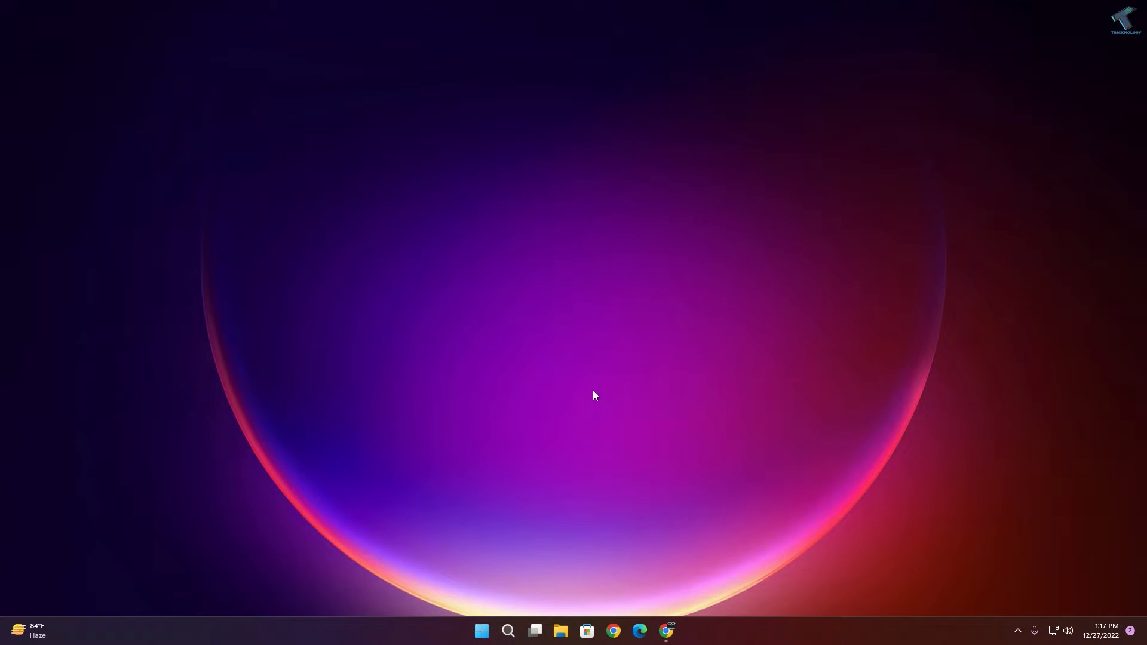
right_click(481, 631)
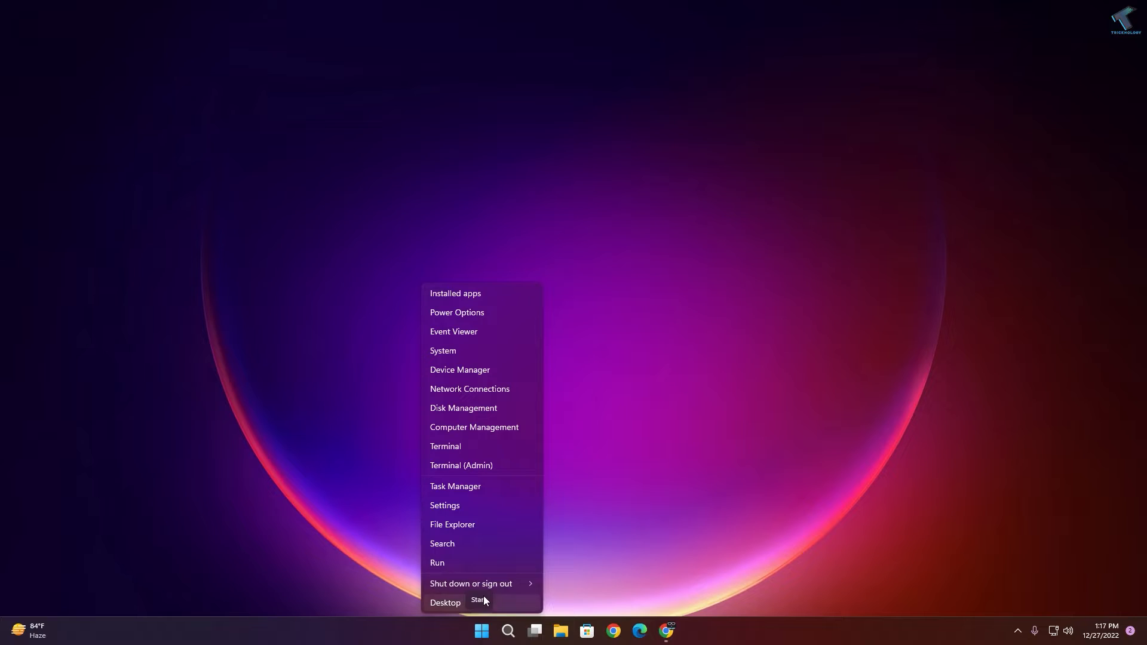
click(444, 505)
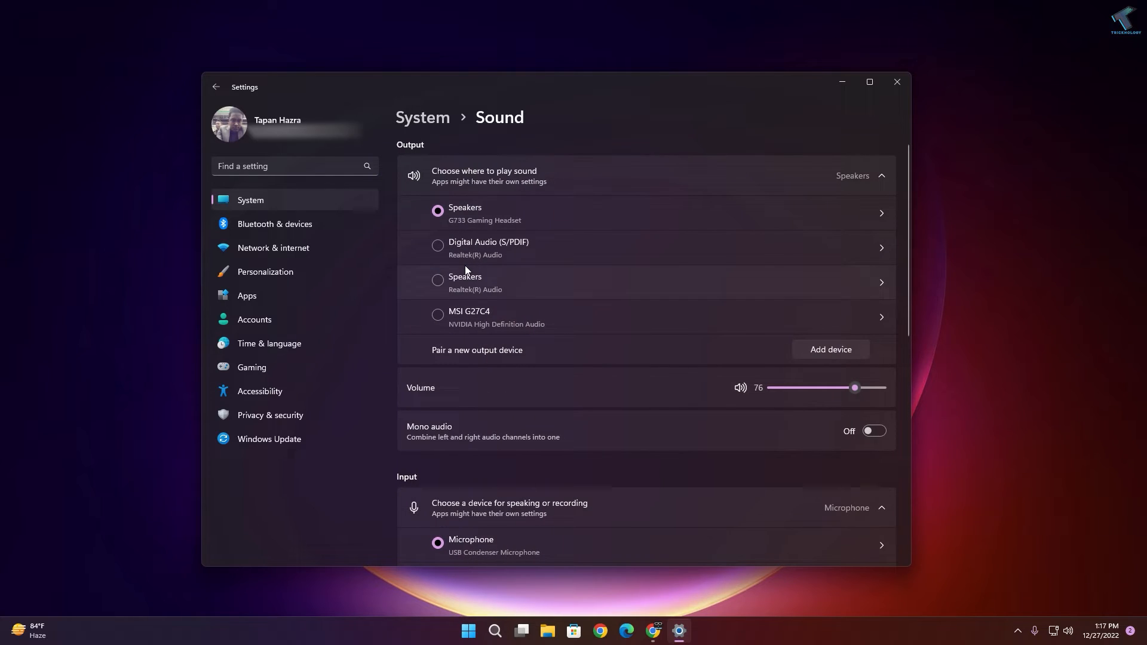
scroll(down, 3)
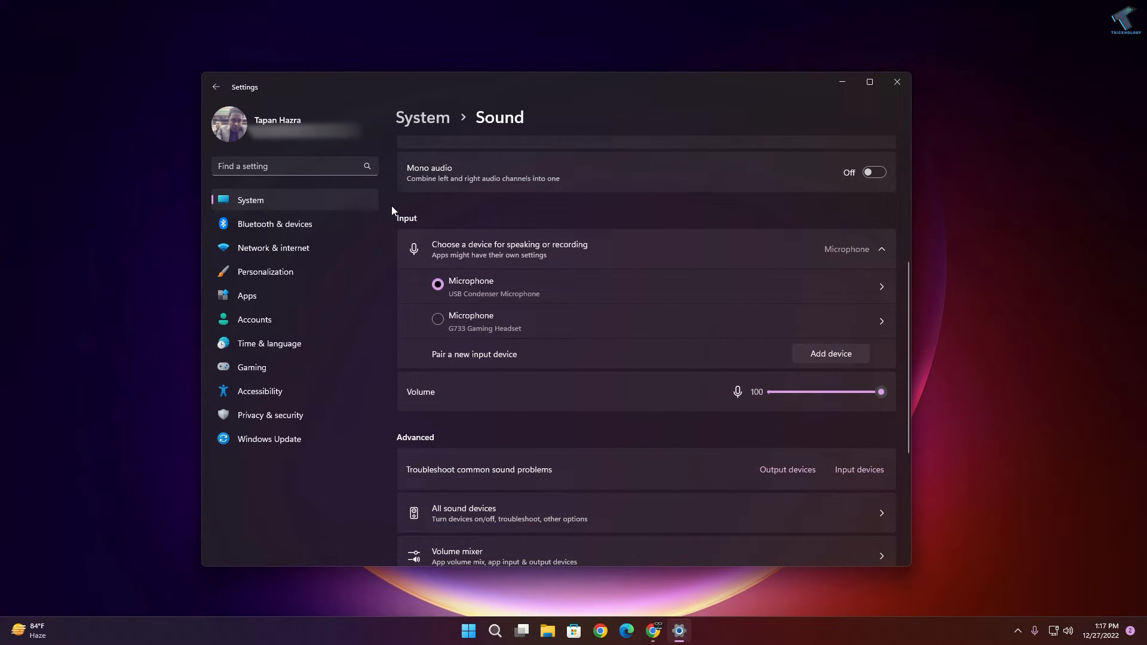
mouse_move(491, 286)
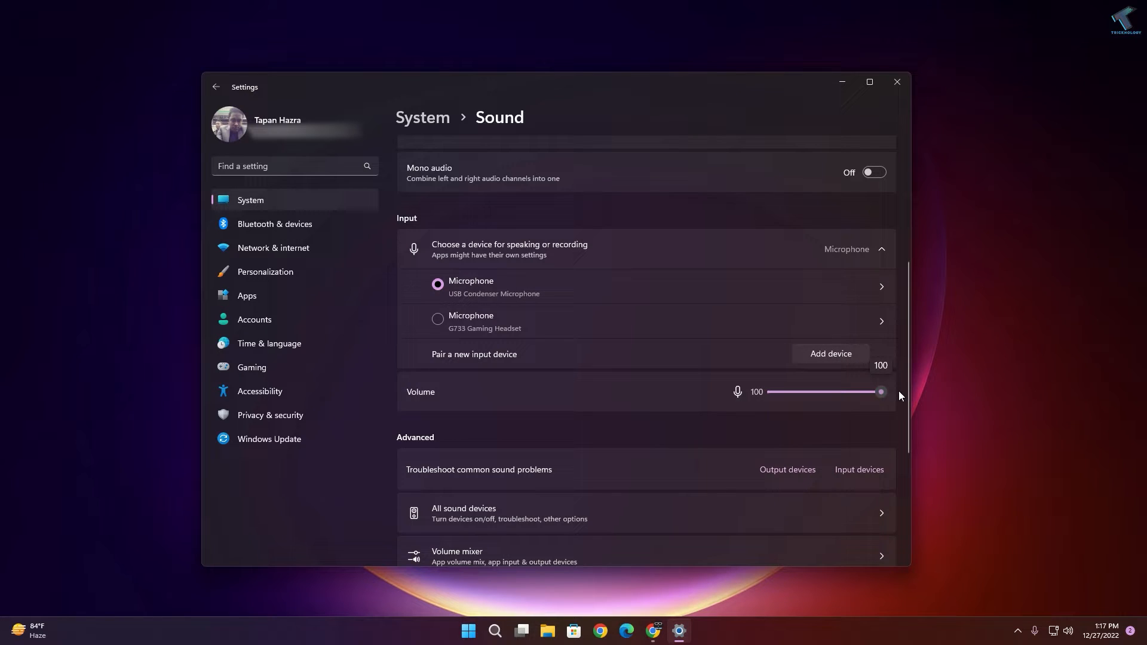
mouse_move(948, 394)
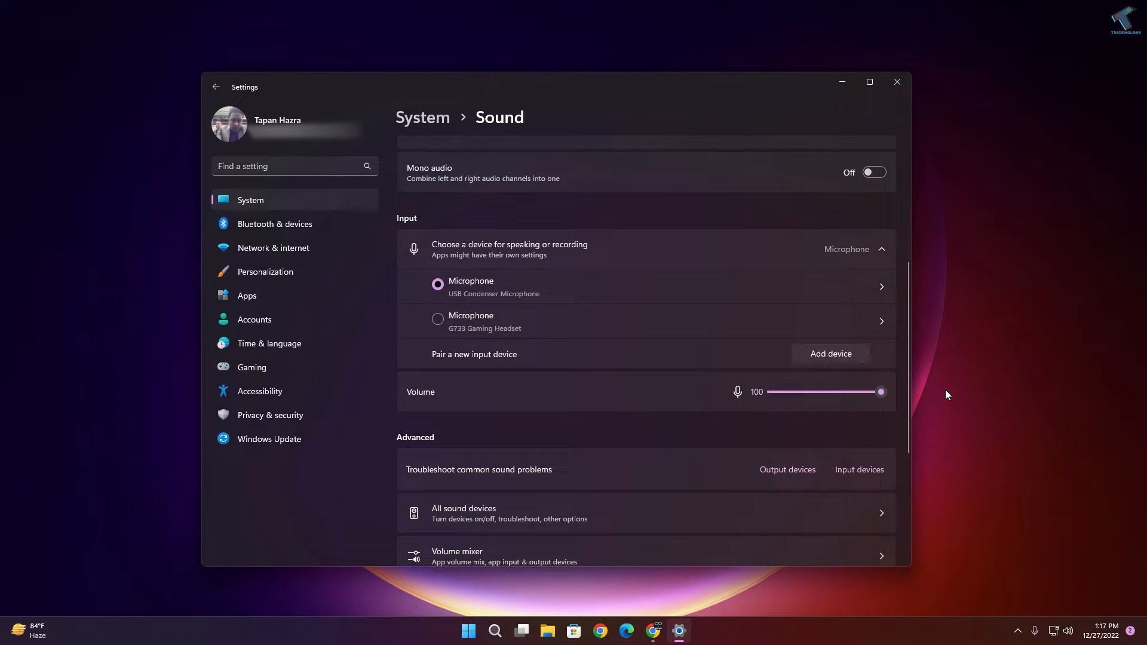
click(896, 81)
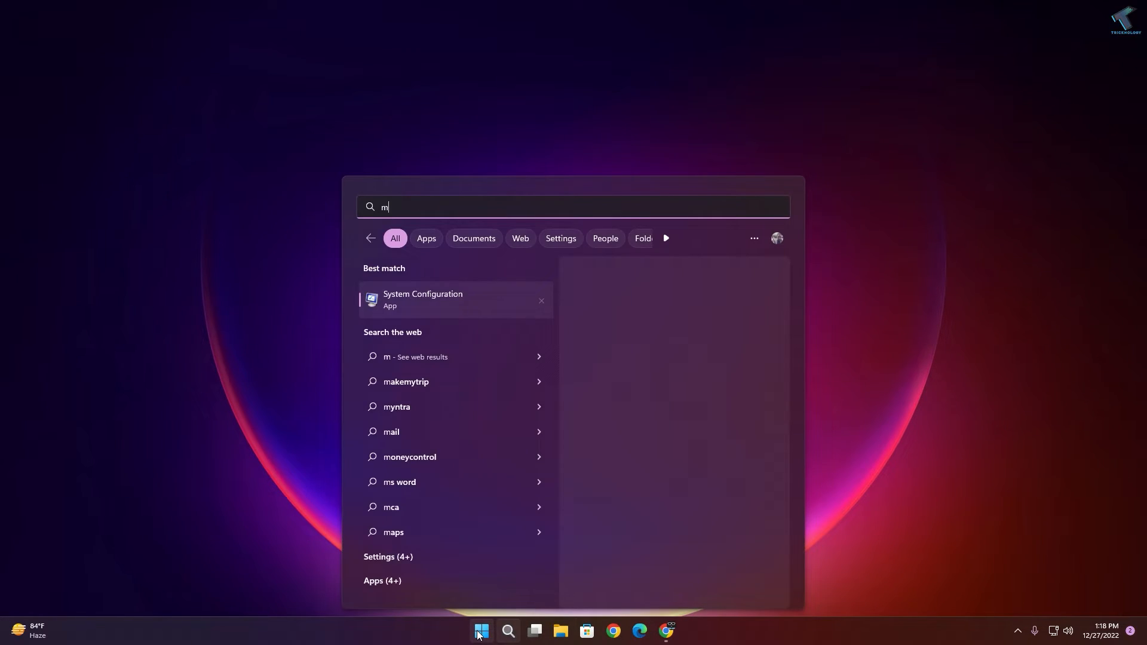
Open mmsys.cpl and disable the USB Condenser Microphone on the Recording tab
text(msys.cpl)
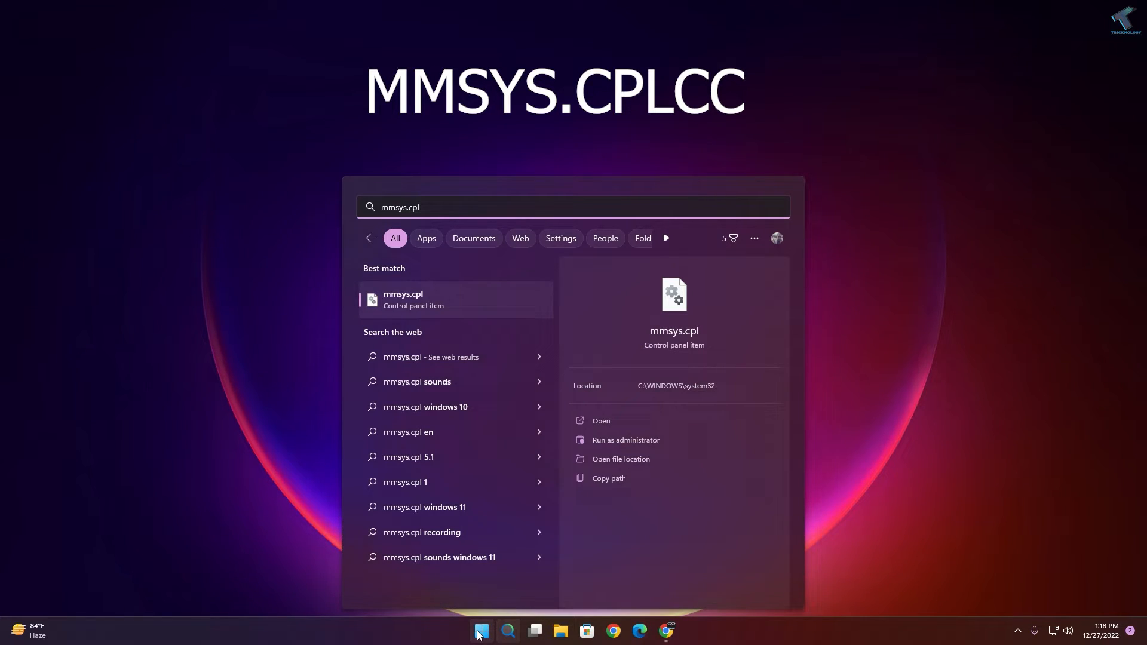
click(600, 421)
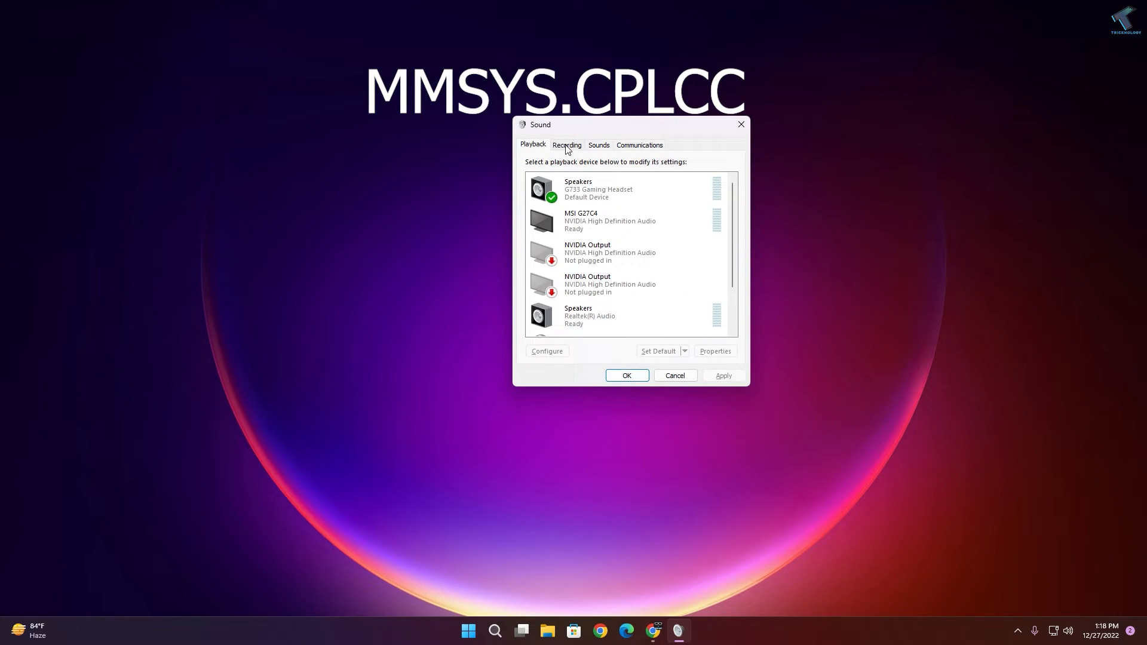
click(567, 145)
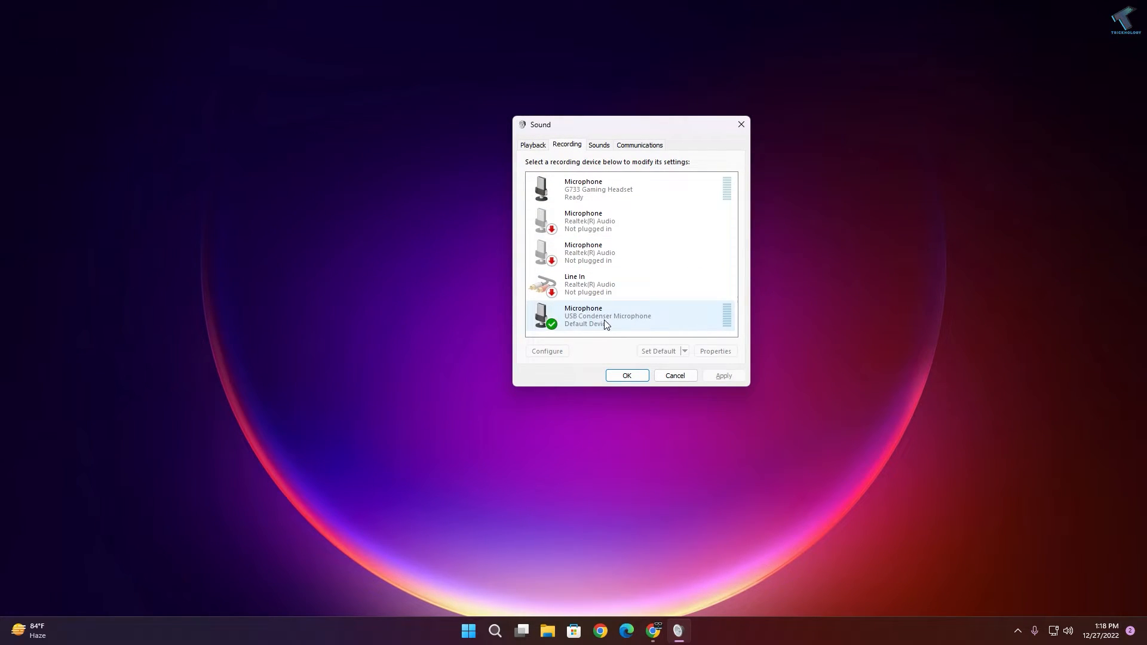
right_click(606, 315)
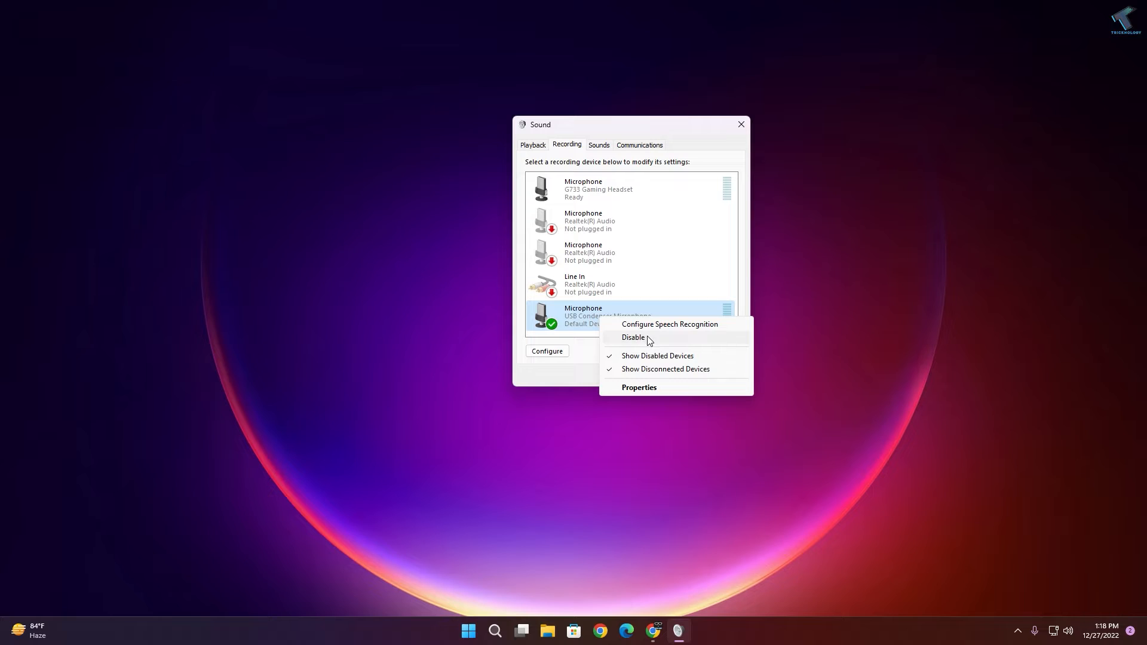
click(664, 341)
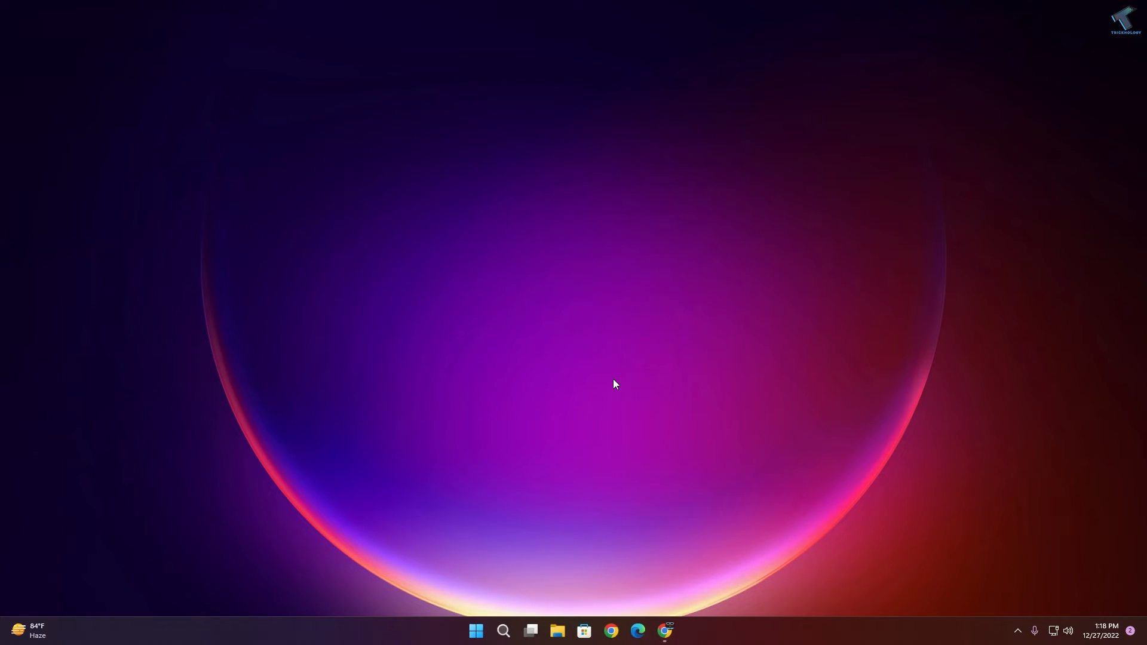
mouse_move(576, 246)
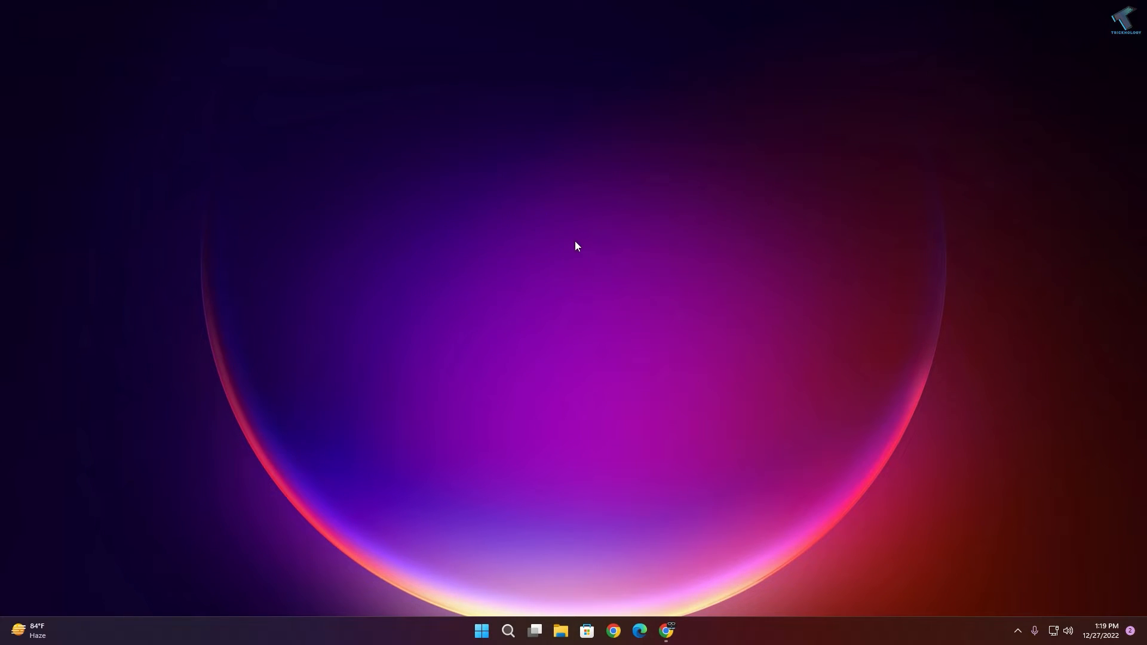
Disable Microphone (USB Condenser Microphone) in Device Manager, confirm with Yes, and close it
right_click(481, 631)
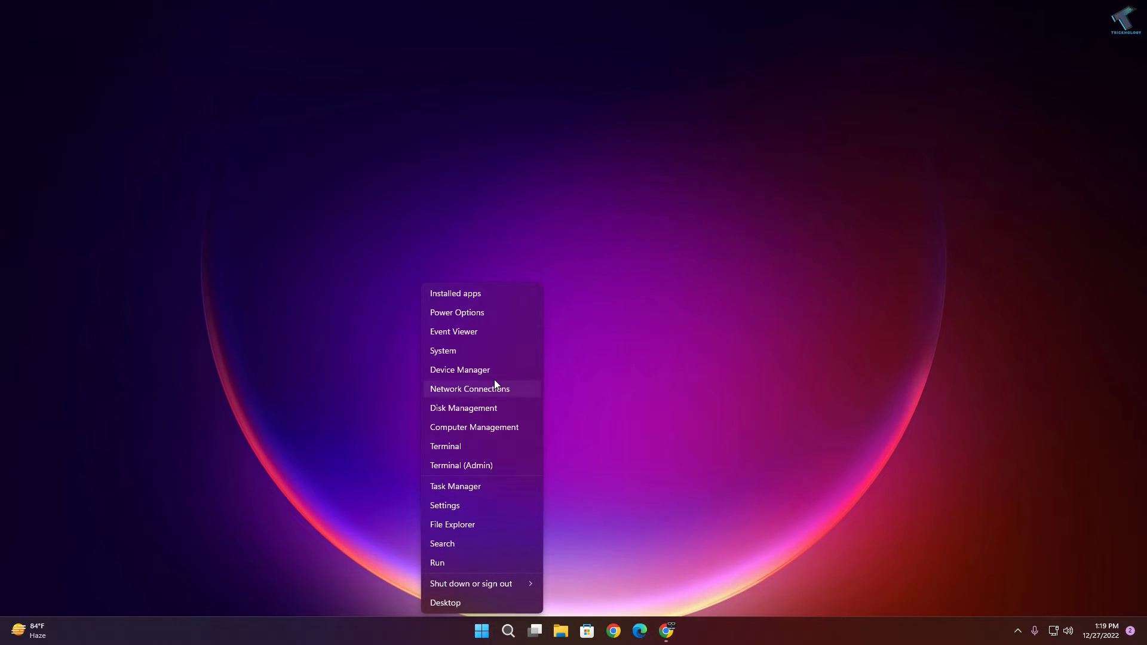
click(460, 371)
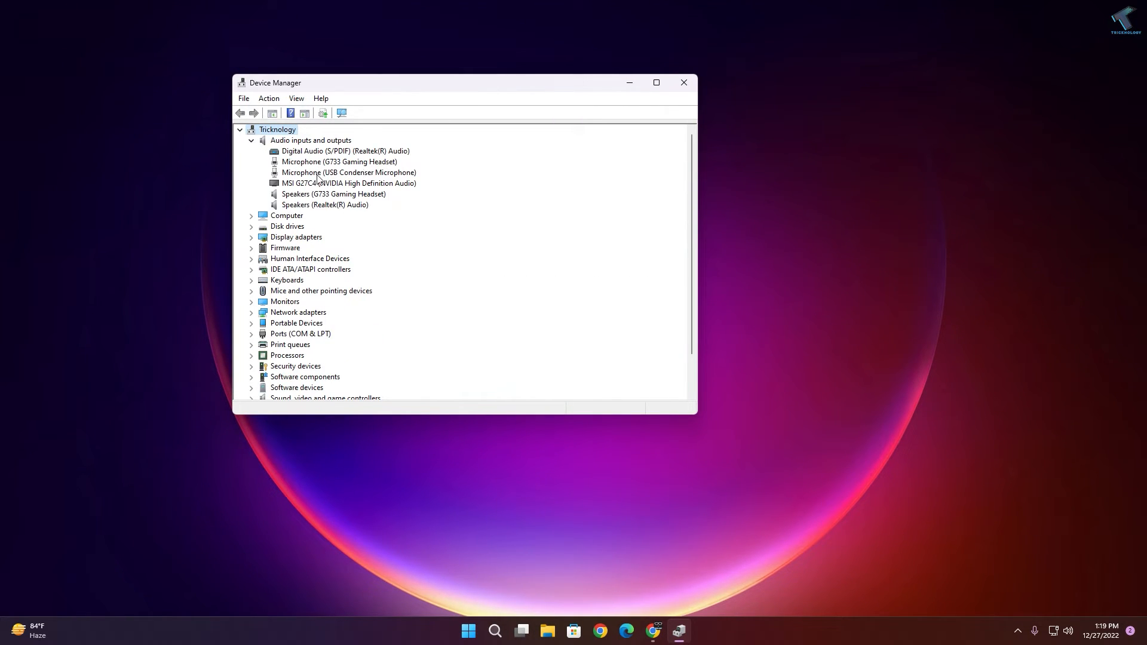
right_click(349, 172)
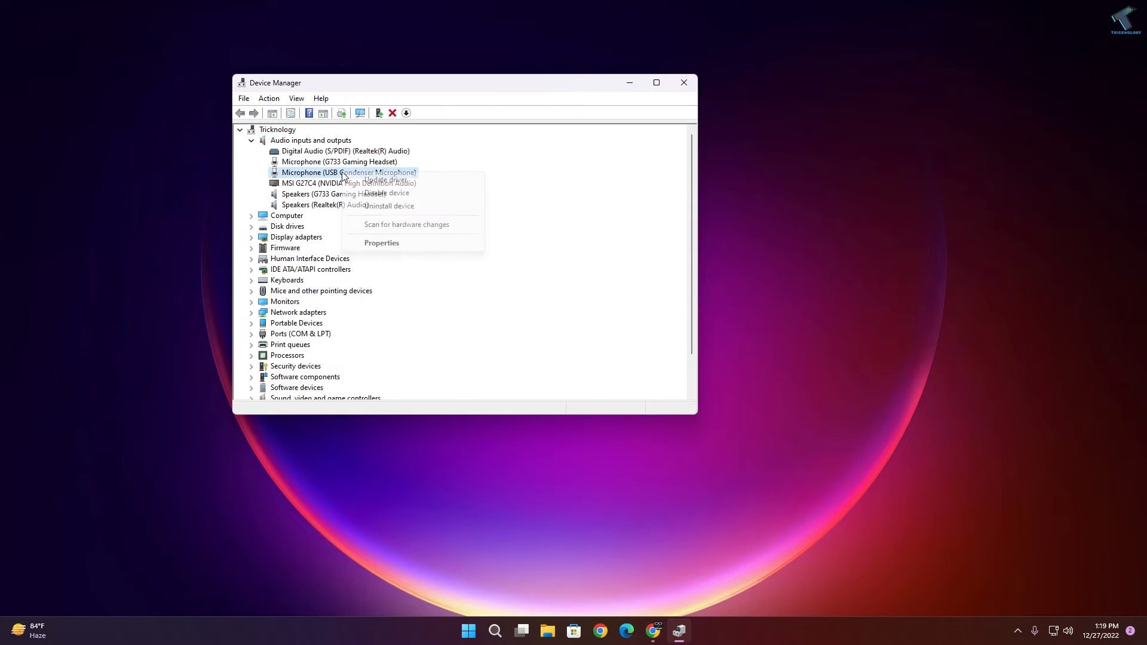
click(384, 193)
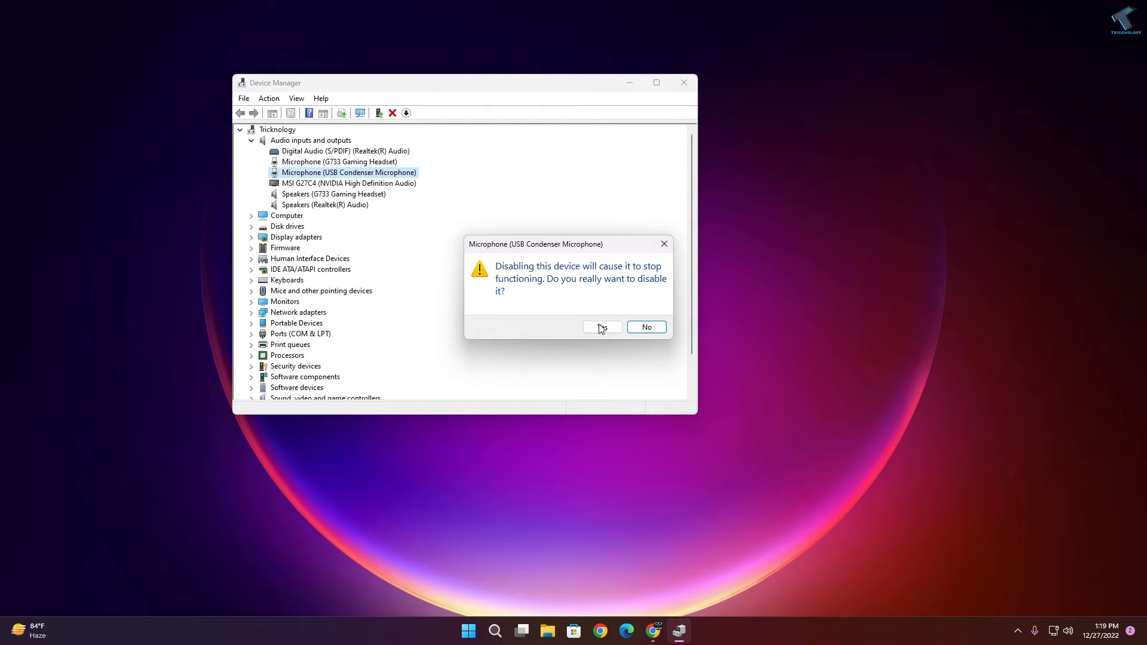
click(602, 327)
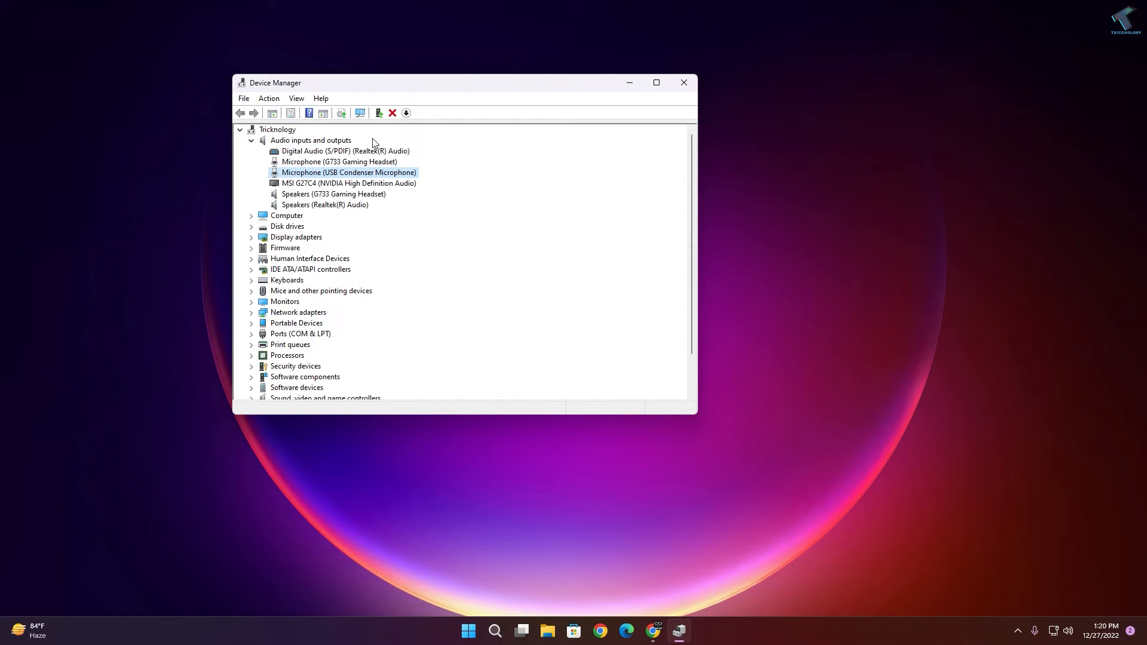
click(268, 98)
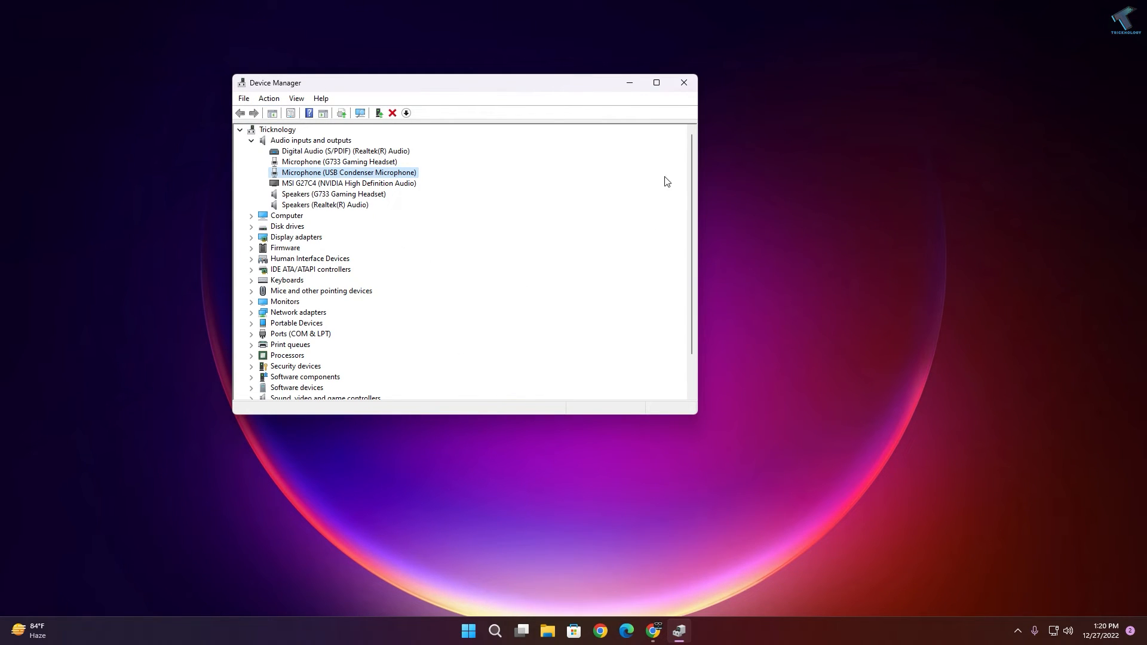
click(682, 82)
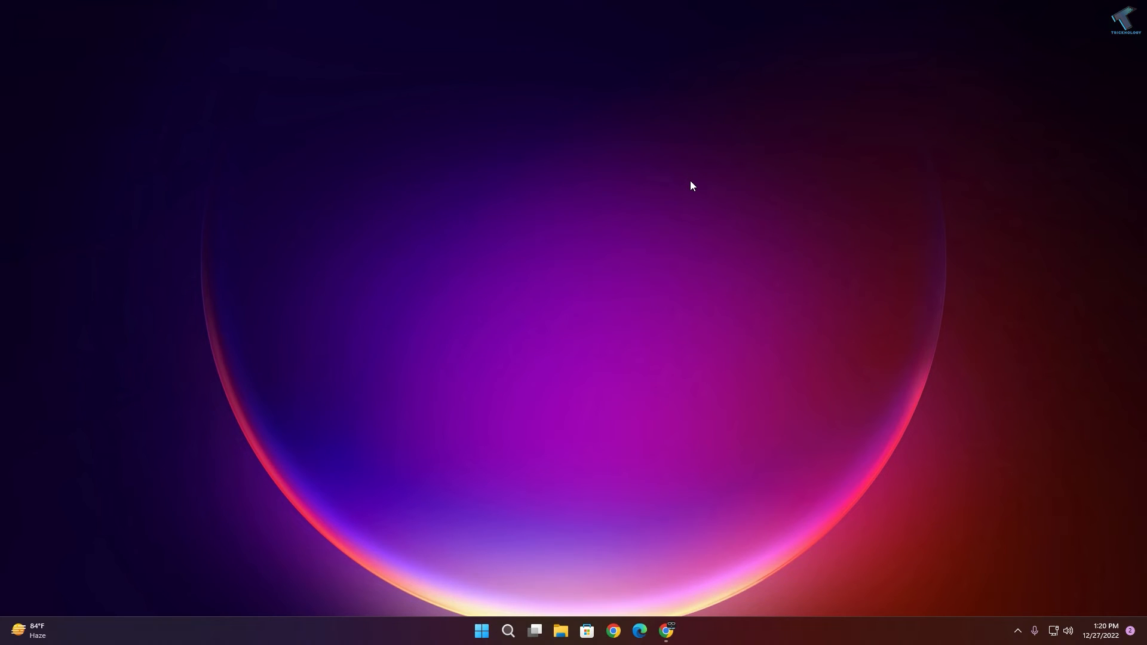
mouse_move(1076, 634)
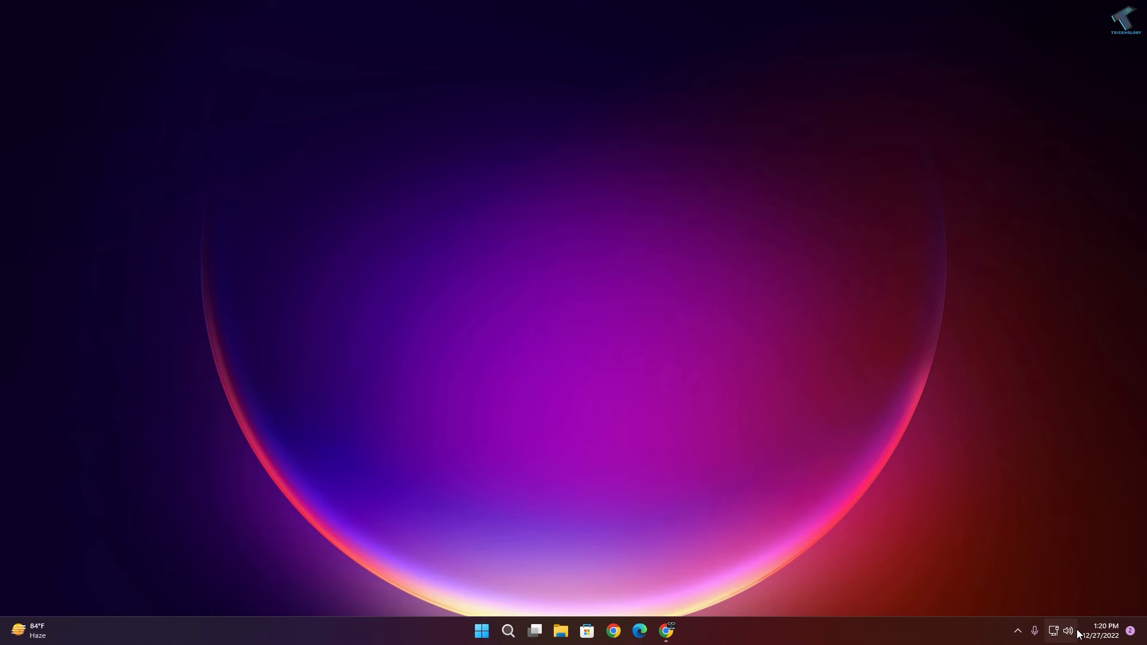
Launch sound troubleshooting from the speaker icon and select Headphones - Realtek(R) Audio
right_click(1068, 631)
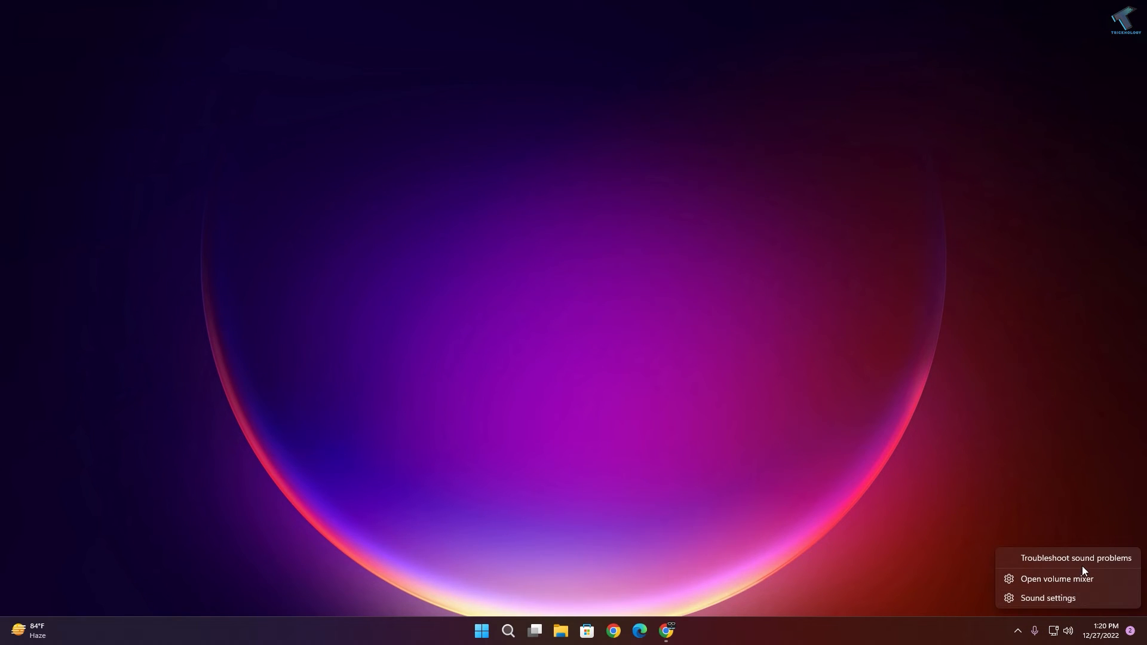
click(1075, 558)
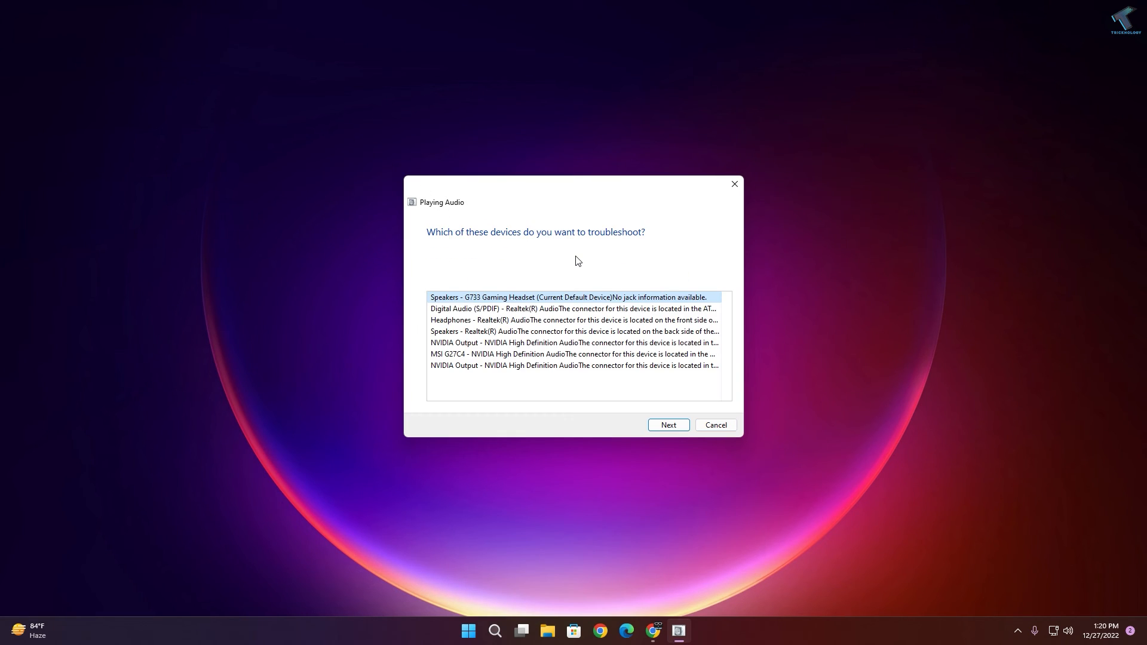
mouse_move(594, 352)
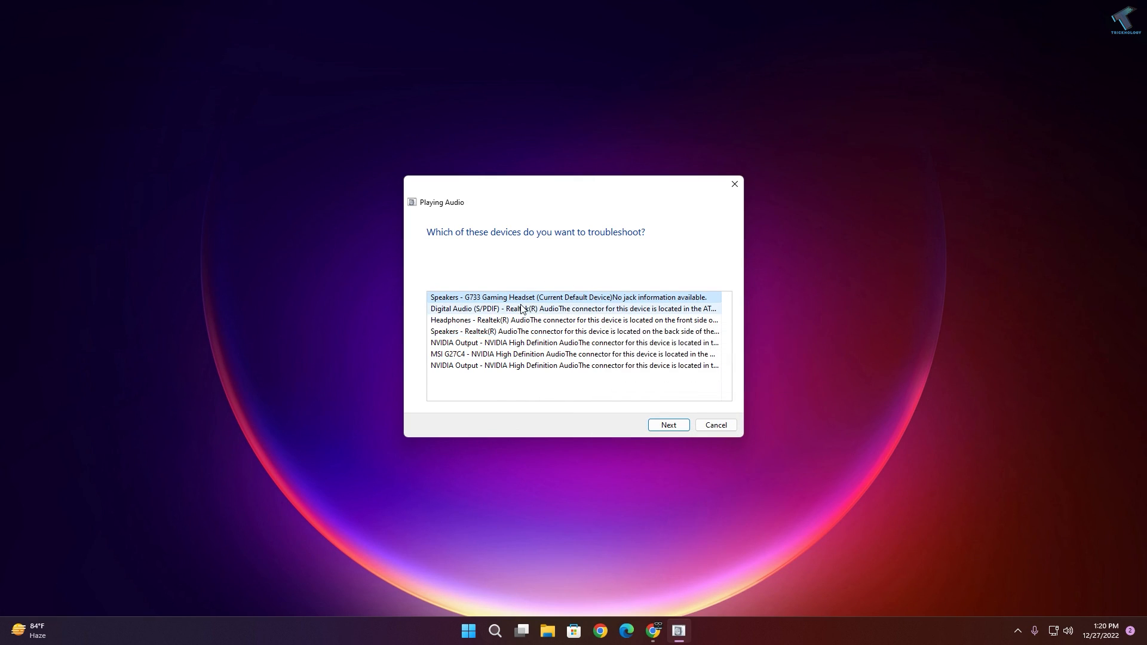
mouse_move(561, 320)
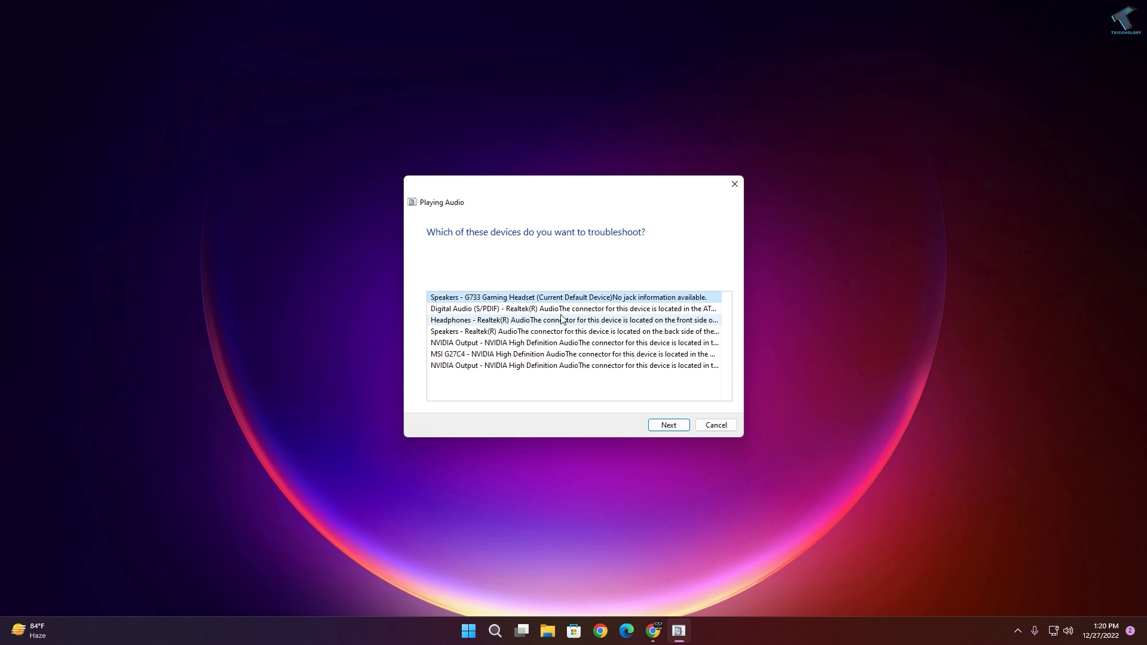
click(573, 320)
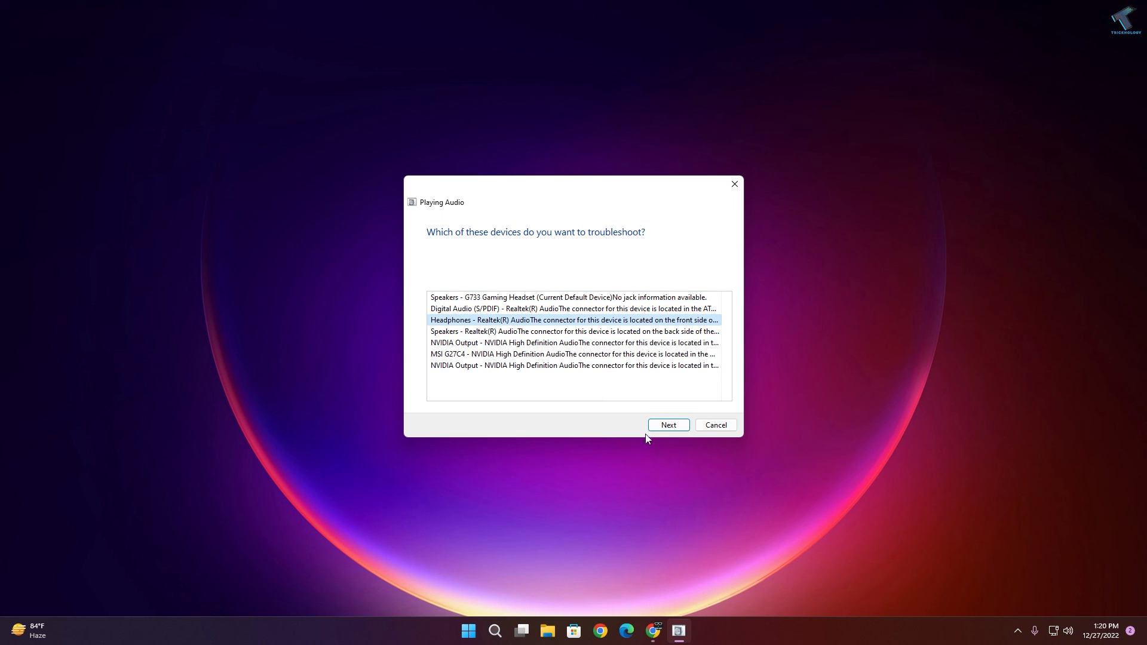
click(666, 425)
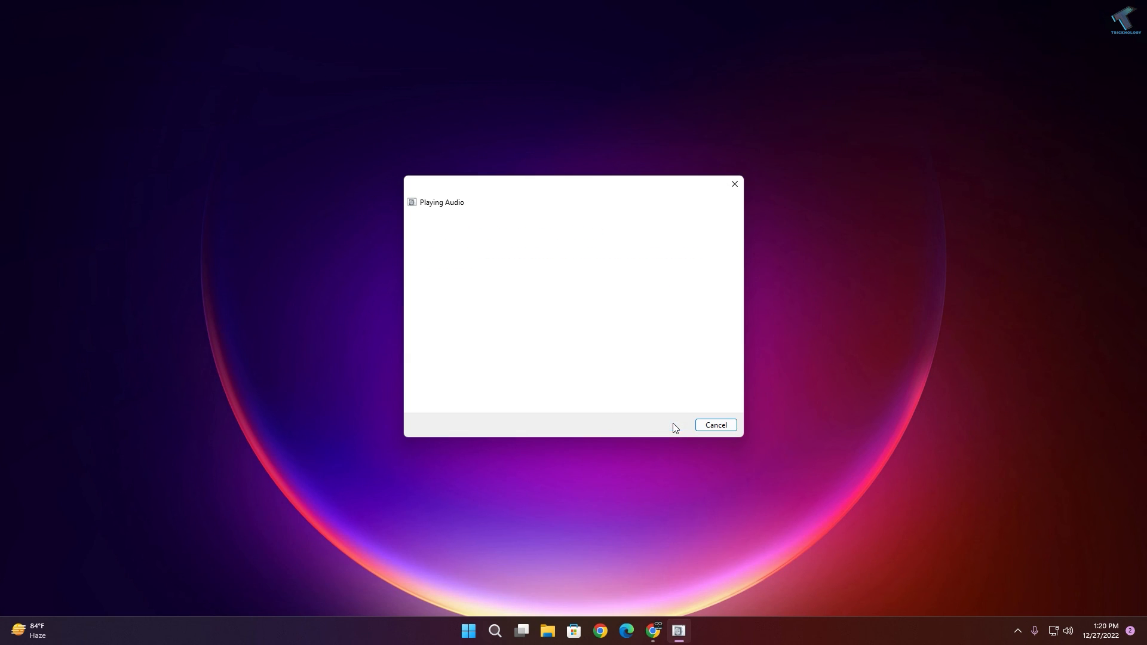